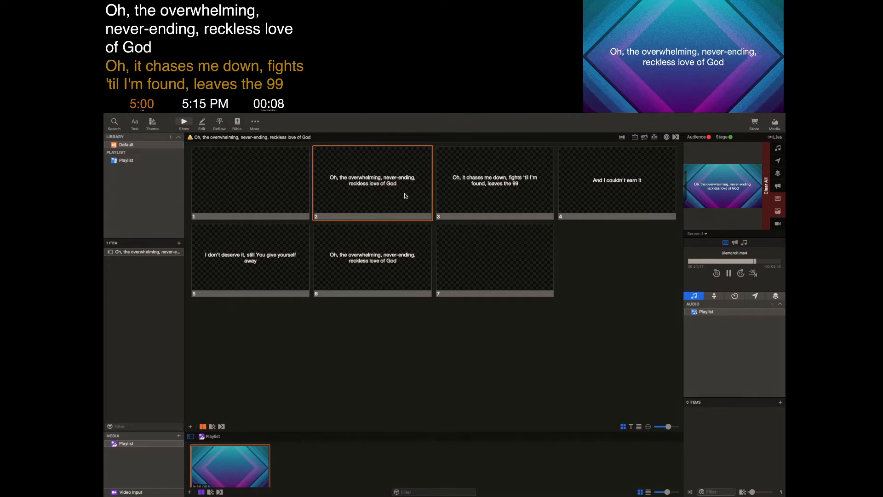
{"action": "mouse_move", "coordinate": [358, 194]}
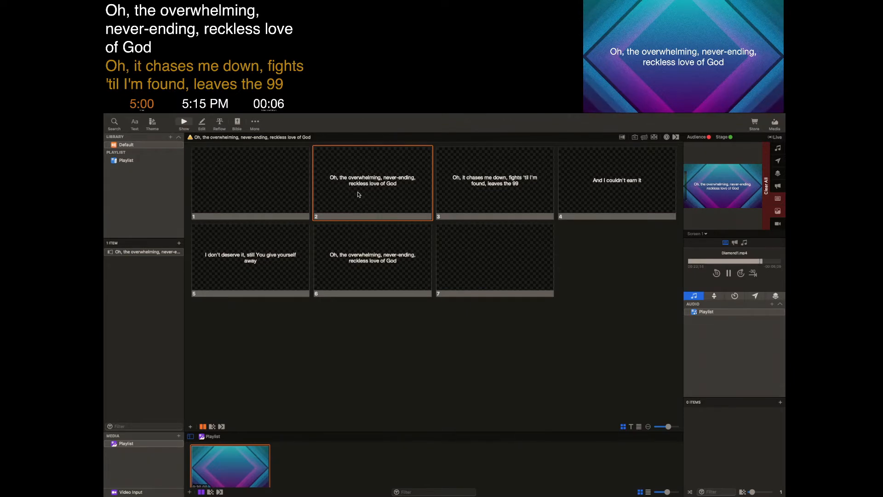
- Send a few lyric slides live to see how they currently appear on the output
{"action": "left_click", "coordinate": [493, 183]}
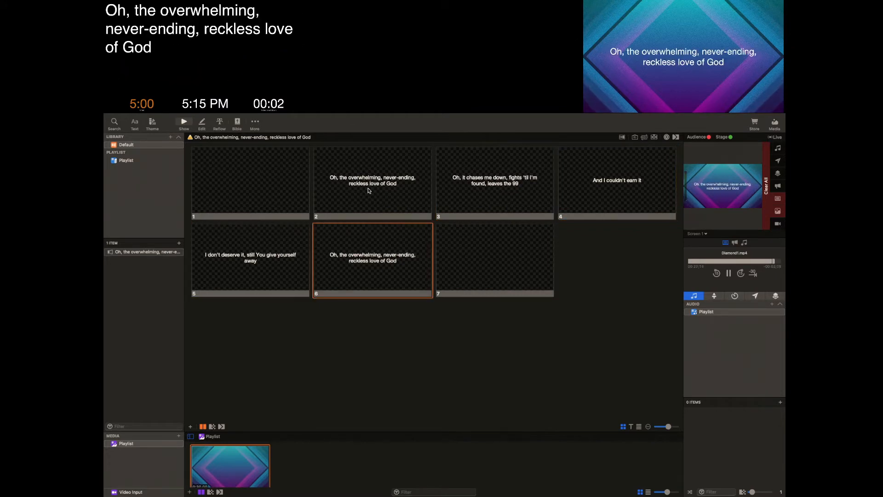
{"action": "left_click", "coordinate": [616, 182]}
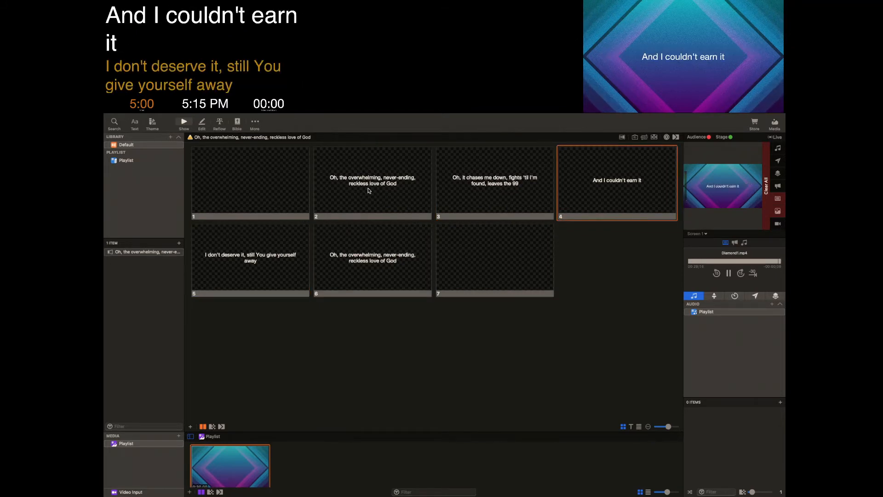
{"action": "left_click", "coordinate": [371, 182]}
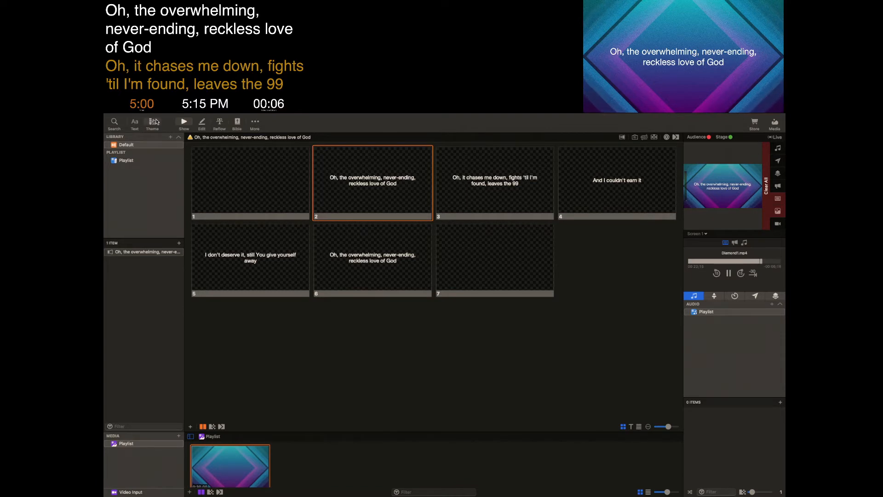
{"action": "mouse_move", "coordinate": [152, 122]}
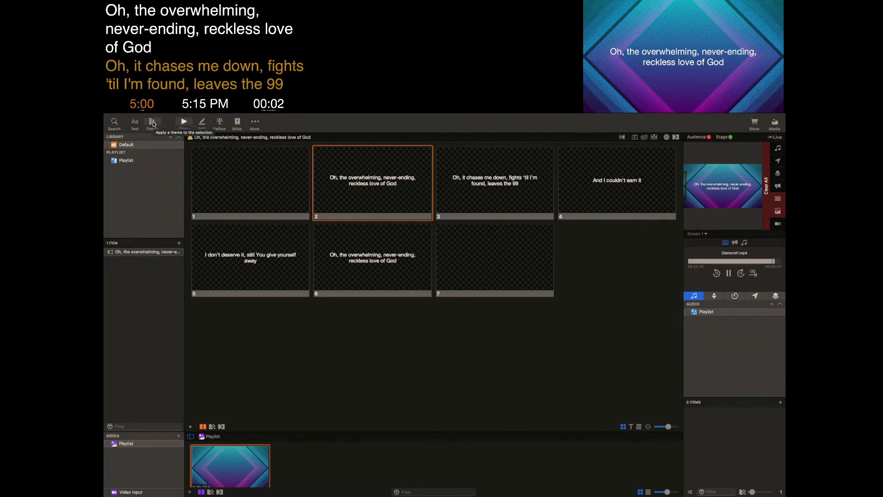
- Create and save a new theme named 'Stage Display Only'
{"action": "left_click", "coordinate": [153, 121]}
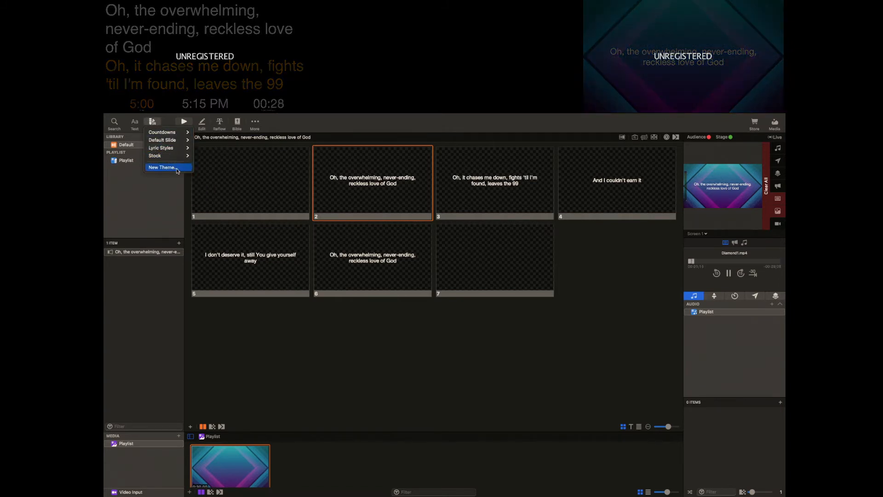
{"action": "left_click", "coordinate": [162, 168]}
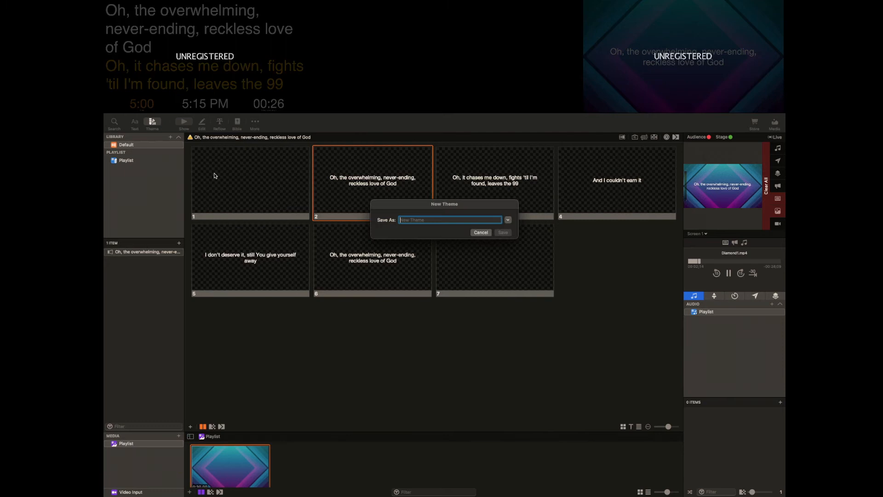
{"action": "type", "text": "Stag"}
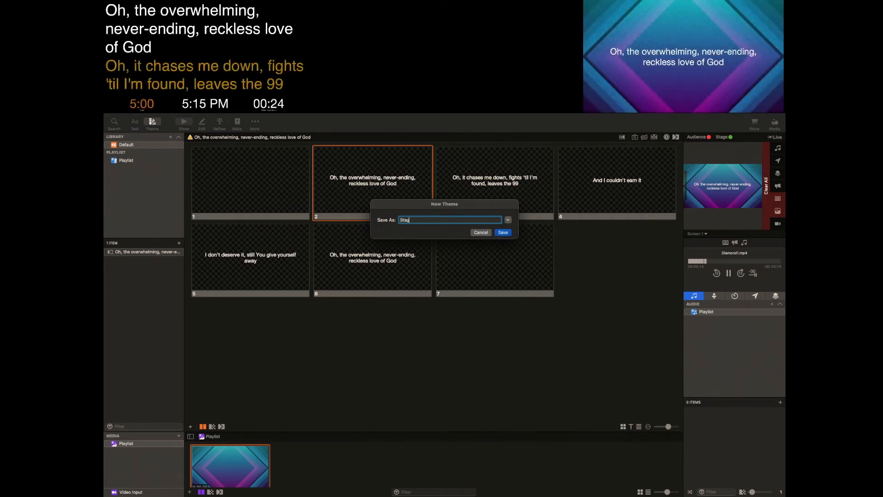
{"action": "type", "text": "Stage Display Only"}
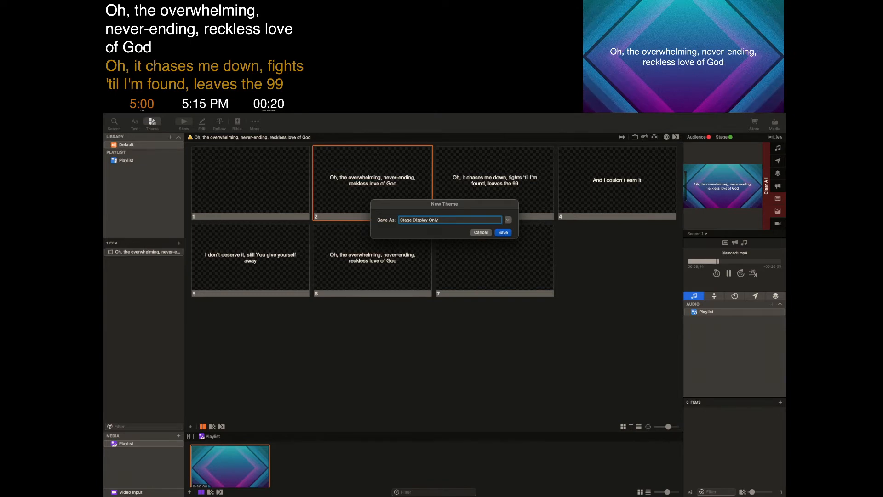
{"action": "left_click", "coordinate": [502, 232]}
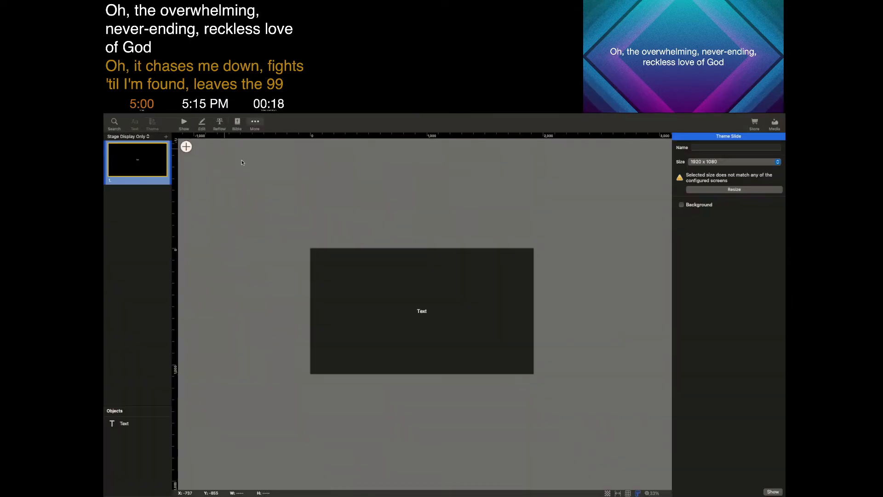
- Move the theme's text box off the canvas to the left, leaving the slide blank
{"action": "left_click", "coordinate": [422, 310]}
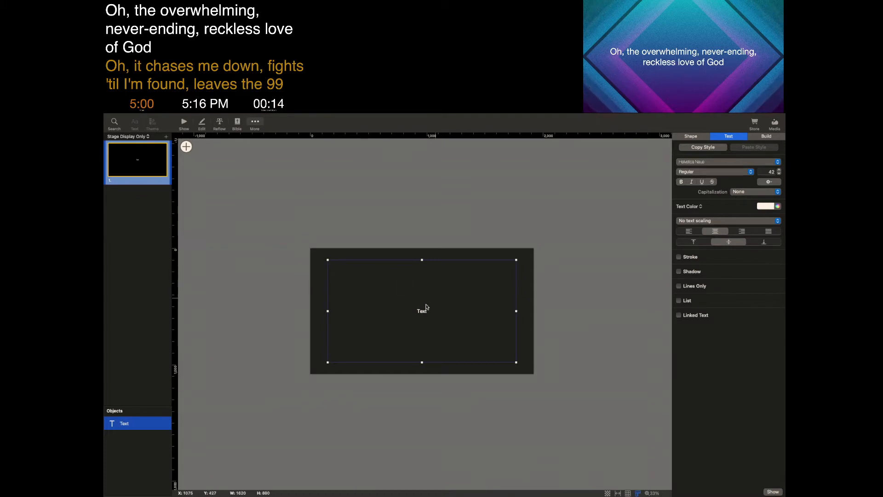
{"action": "mouse_move", "coordinate": [415, 308]}
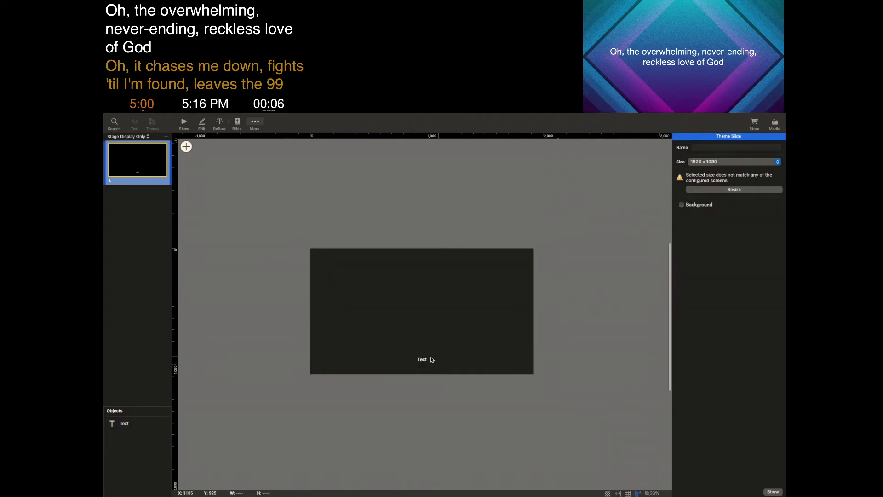
{"action": "mouse_move", "coordinate": [450, 360]}
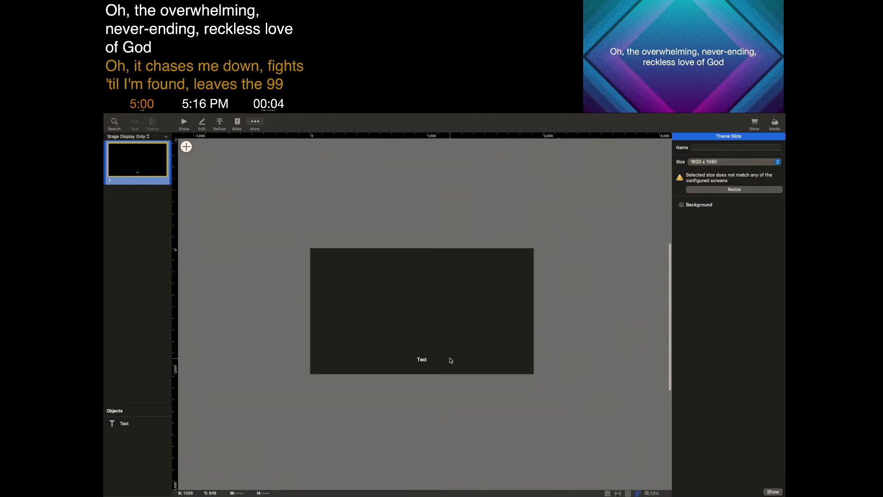
{"action": "left_click", "coordinate": [422, 359]}
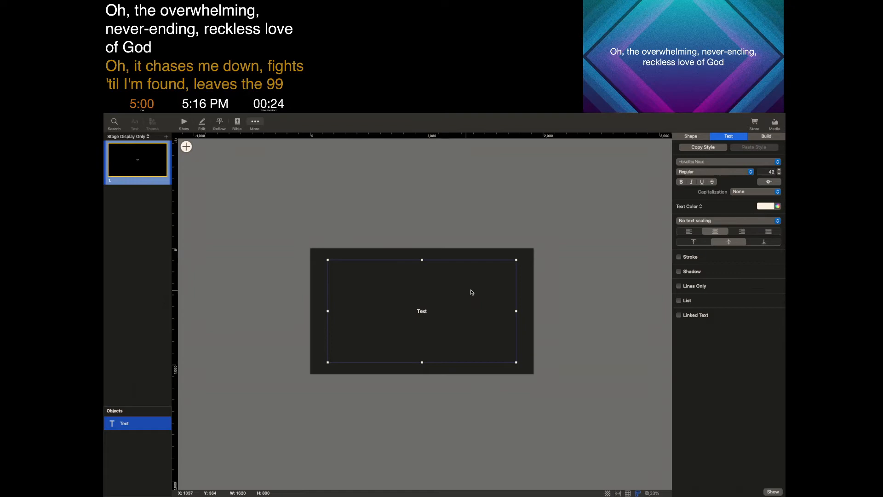
{"action": "left_click_drag", "start_coordinate": [471, 291], "coordinate": [448, 291]}
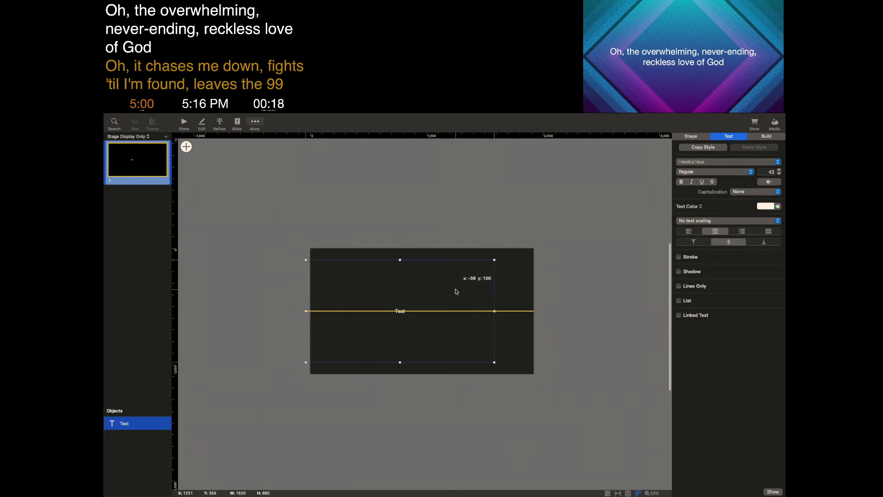
{"action": "left_click_drag", "start_coordinate": [456, 291], "coordinate": [260, 292]}
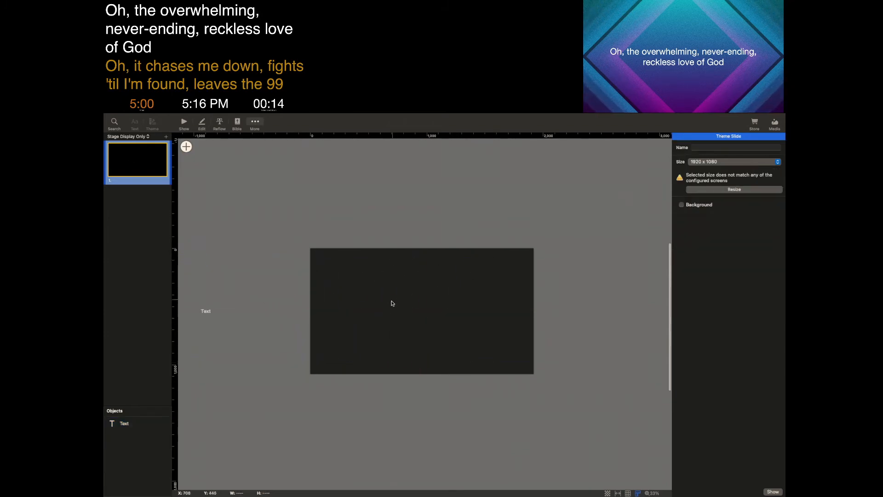
{"action": "mouse_move", "coordinate": [330, 301]}
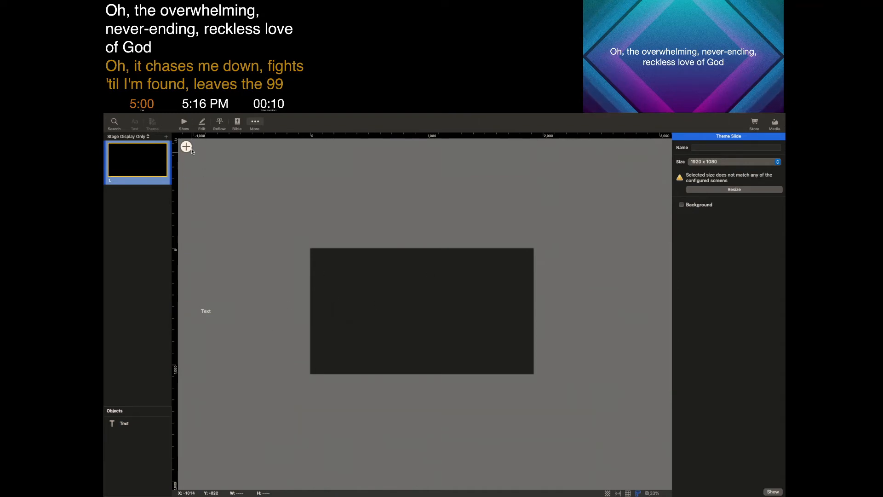
{"action": "mouse_move", "coordinate": [184, 121]}
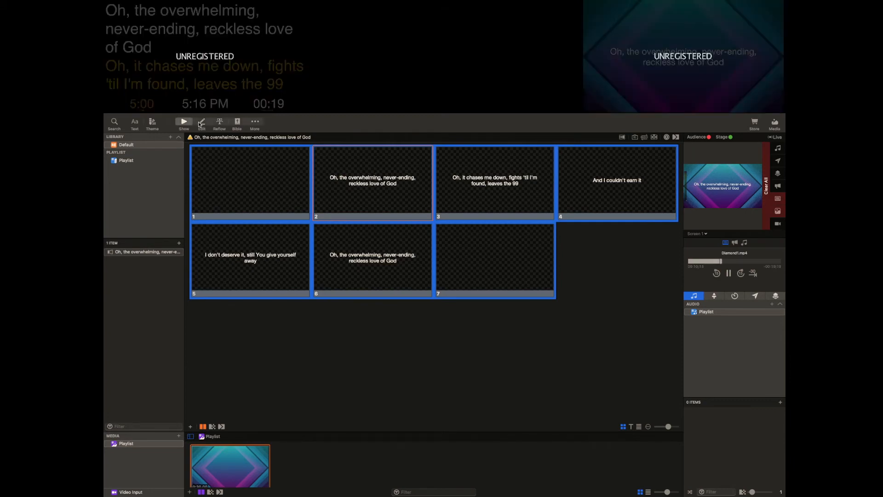
- Apply Stage Display Only to every slide and send slides live to confirm lyrics are hidden
{"action": "left_click", "coordinate": [152, 122]}
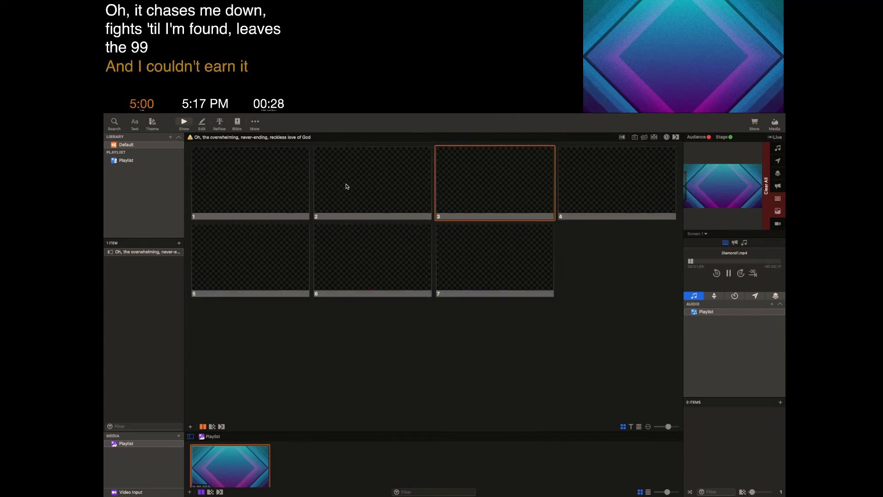
{"action": "left_click", "coordinate": [250, 260]}
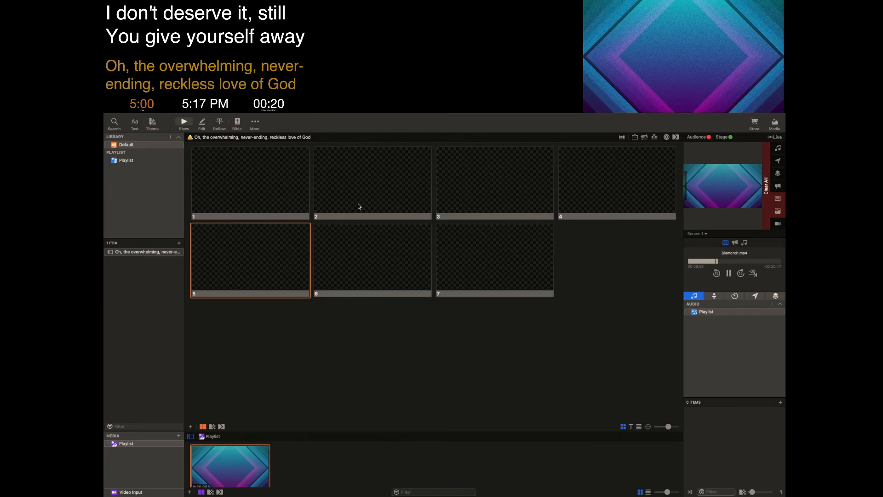
{"action": "left_click", "coordinate": [372, 182]}
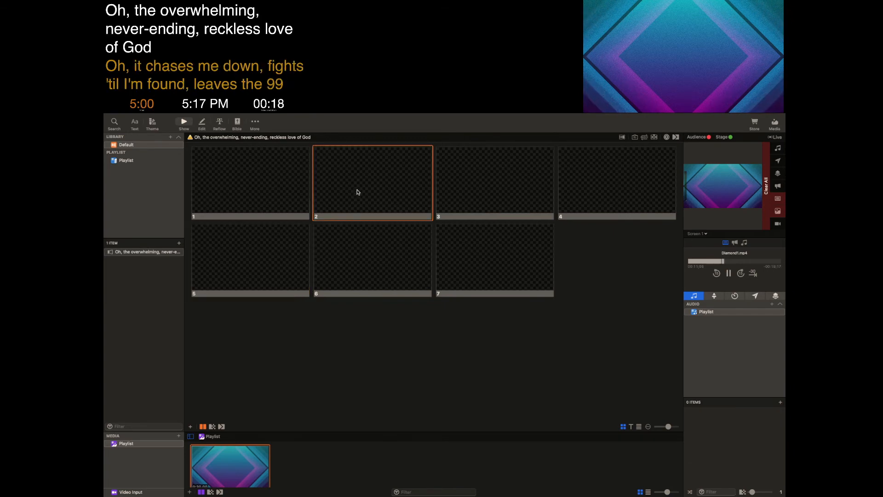
{"action": "right_click", "coordinate": [371, 182]}
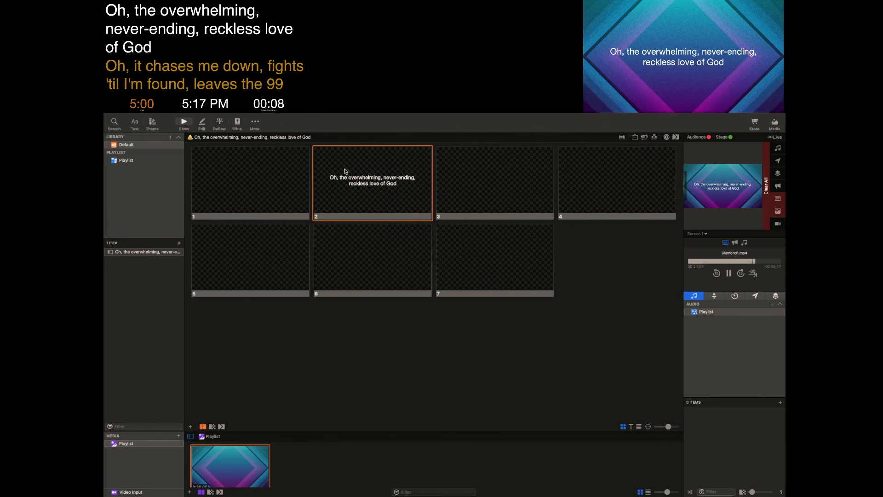
- Give slide 3 the uppercase line-framed lyric style so its lyrics show to the audience
{"action": "right_click", "coordinate": [371, 182]}
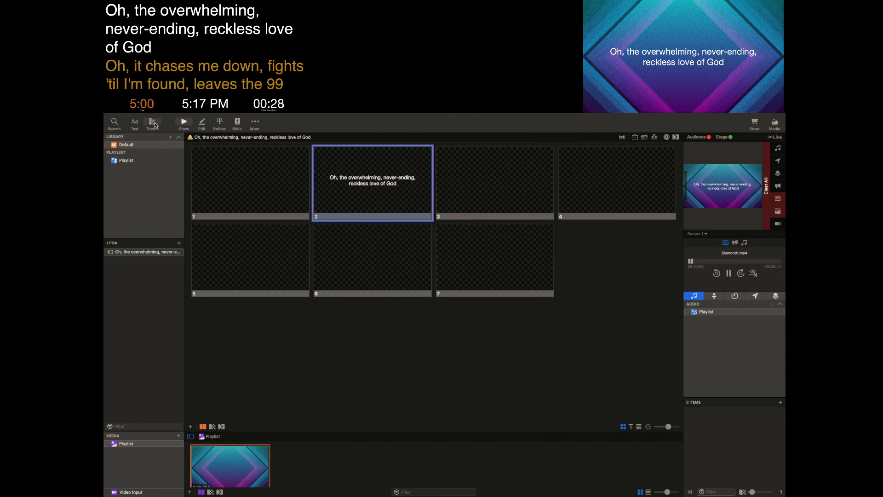
{"action": "left_click", "coordinate": [152, 122]}
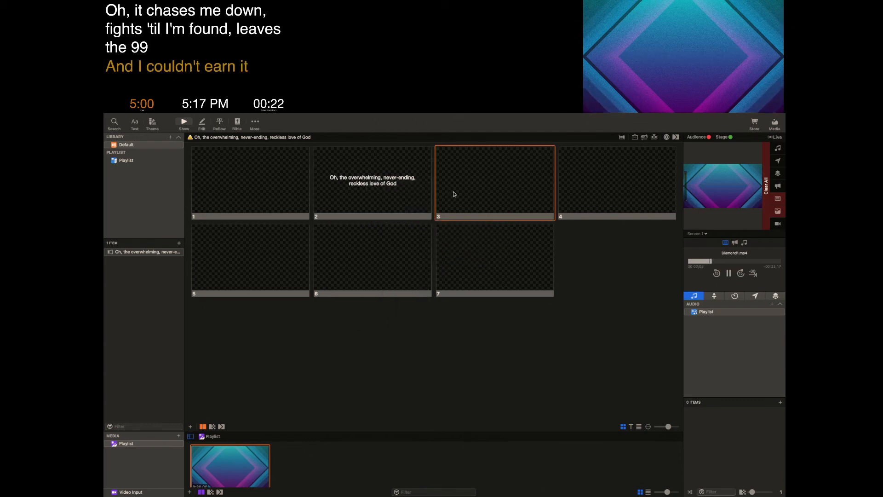
{"action": "right_click", "coordinate": [494, 183]}
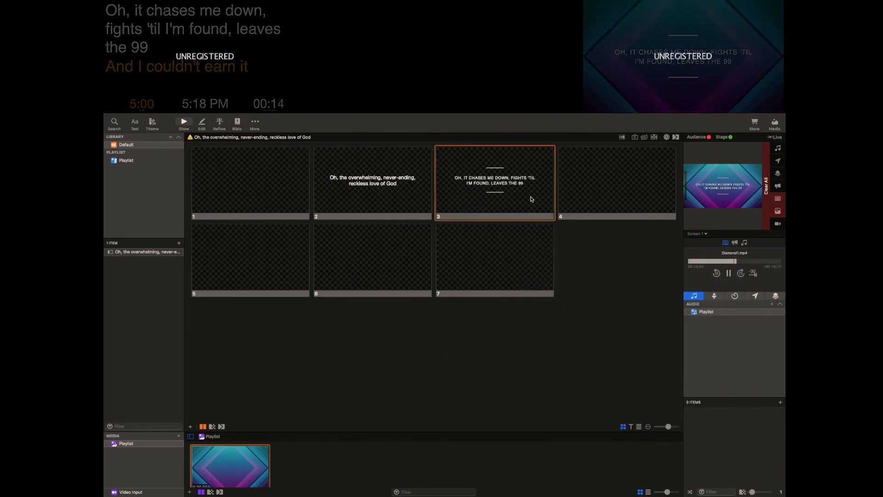
- Give slide 4 the Gradient Line Fill lyric style from Shapes and Colors
{"action": "right_click", "coordinate": [616, 183]}
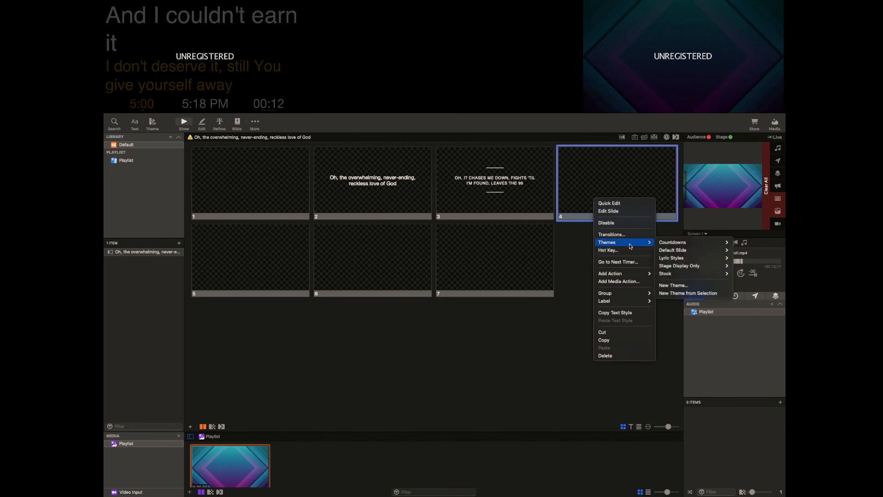
{"action": "mouse_move", "coordinate": [671, 257]}
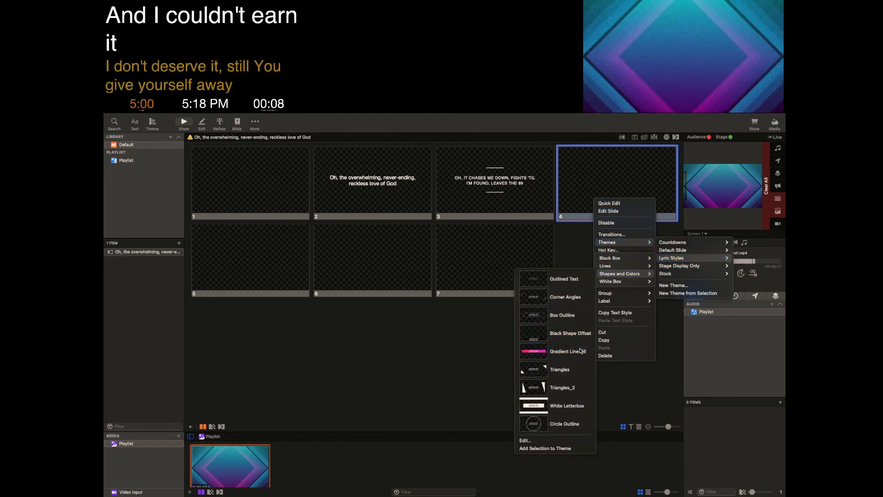
{"action": "left_click", "coordinate": [567, 350]}
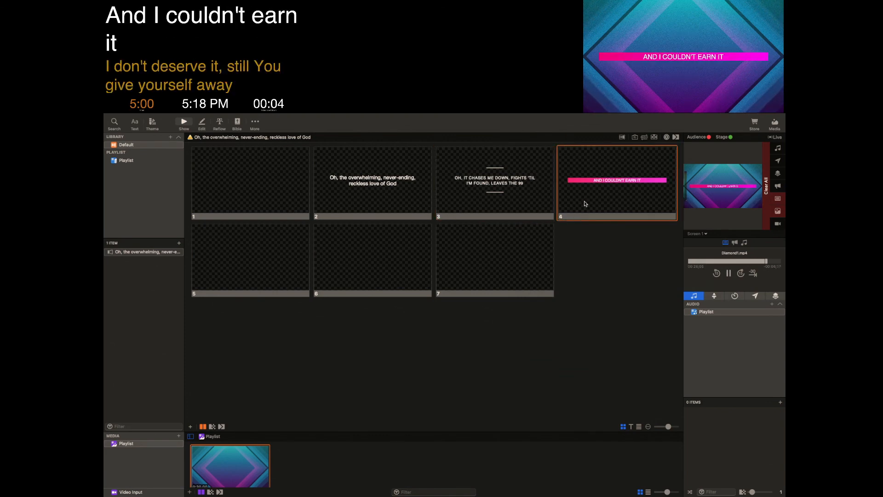
- Send slides 5, 2, 4 and 5 live to compare visible and hidden lyrics on the output
{"action": "left_click", "coordinate": [249, 259]}
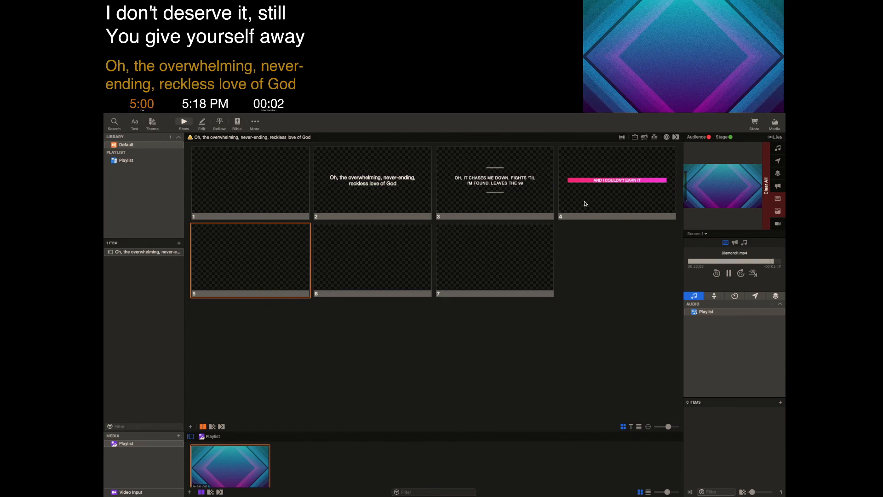
{"action": "left_click", "coordinate": [372, 182]}
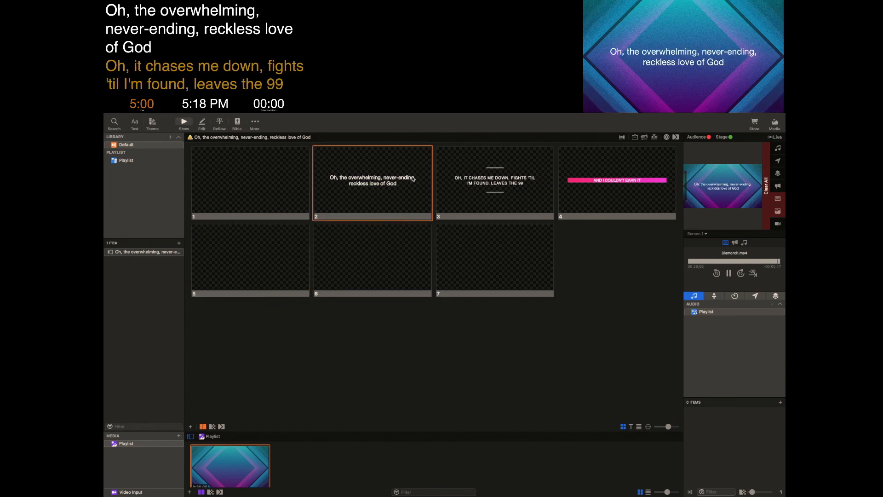
{"action": "left_click", "coordinate": [615, 182]}
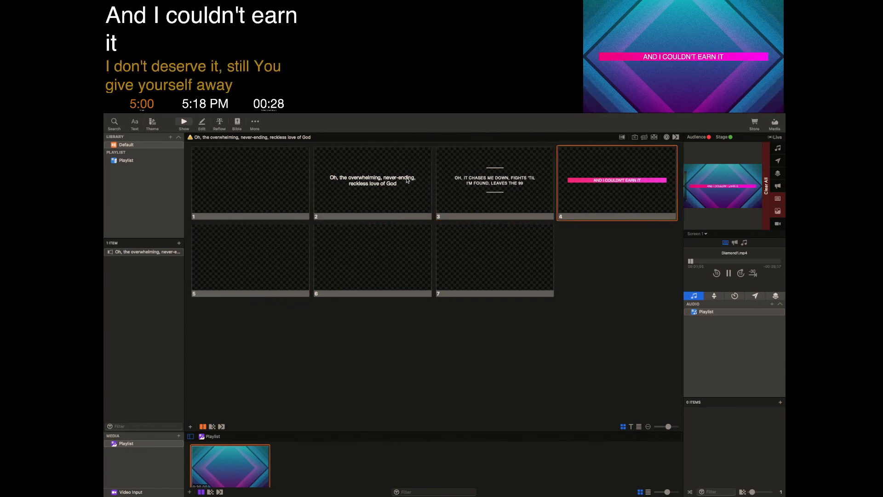
{"action": "left_click", "coordinate": [250, 260]}
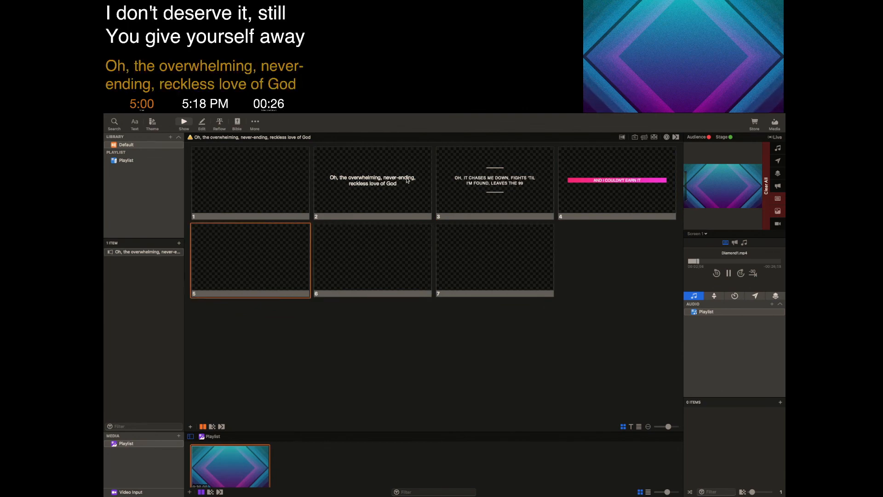